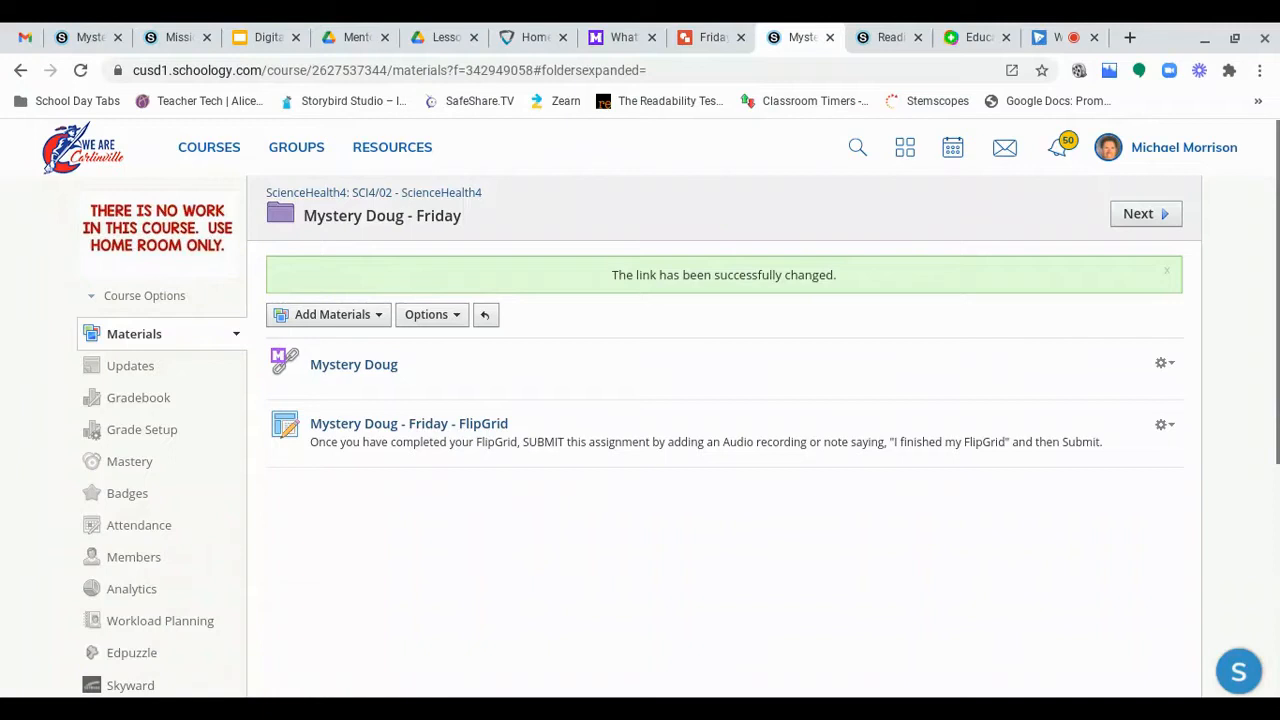
mouse_move(1268, 600)
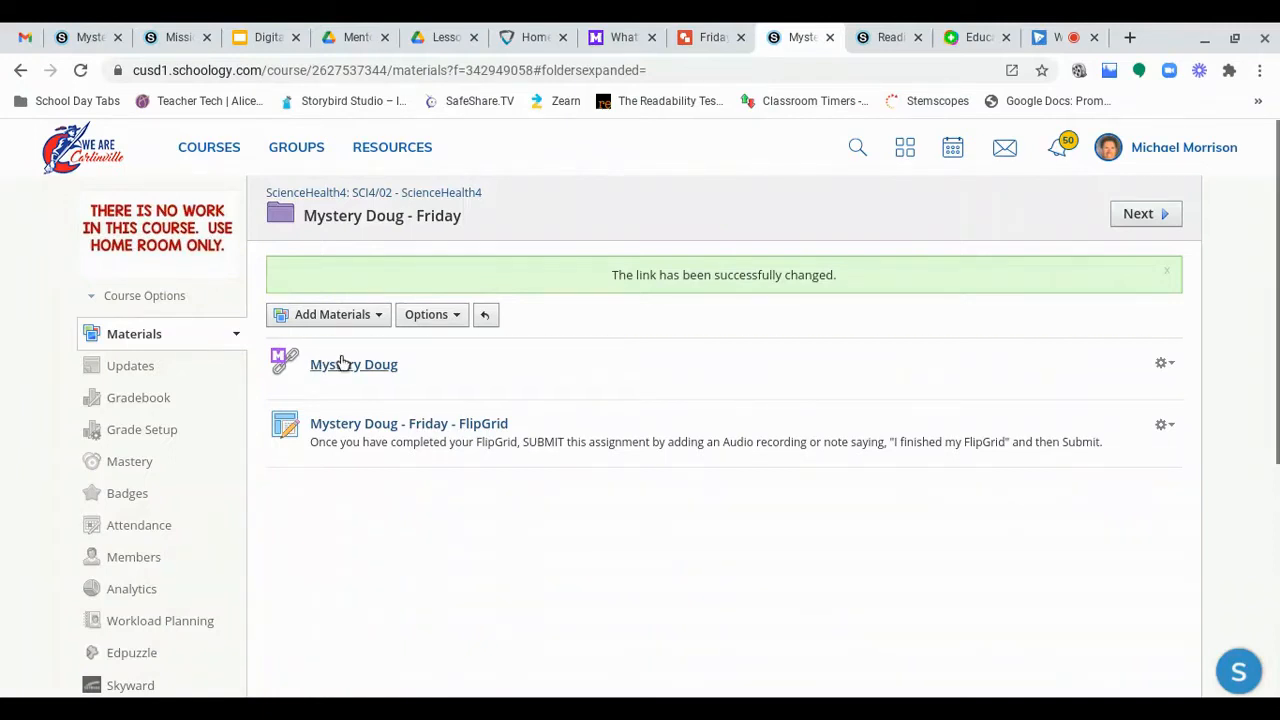
mouse_move(353, 370)
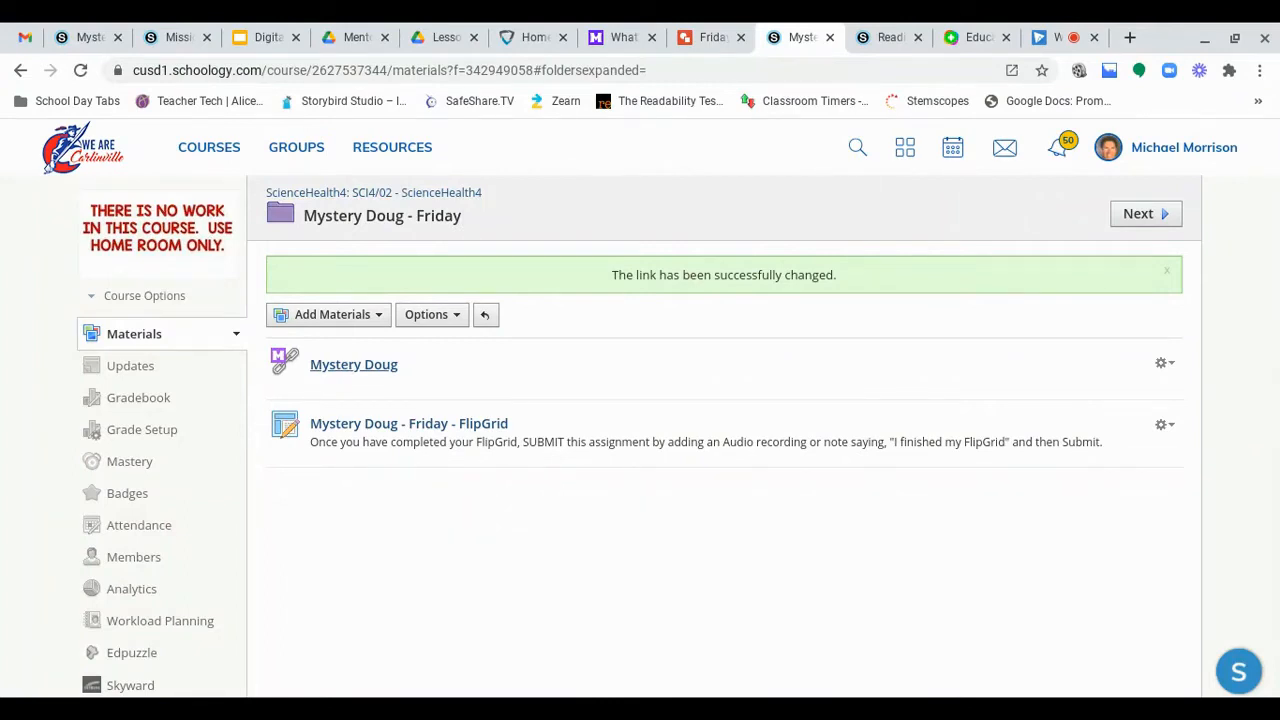
Step: Open the Mystery Doug lesson asking what's at the bottom of the ocean and scroll to its video
click(353, 364)
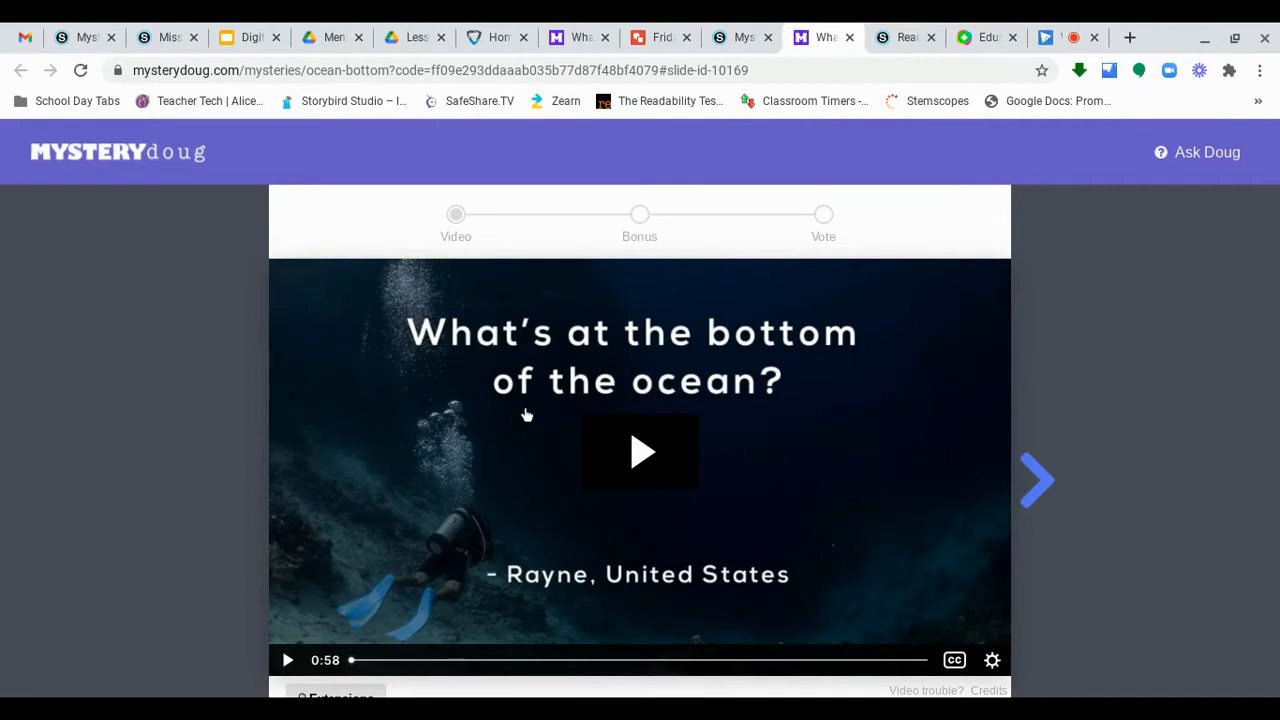
mouse_move(565, 493)
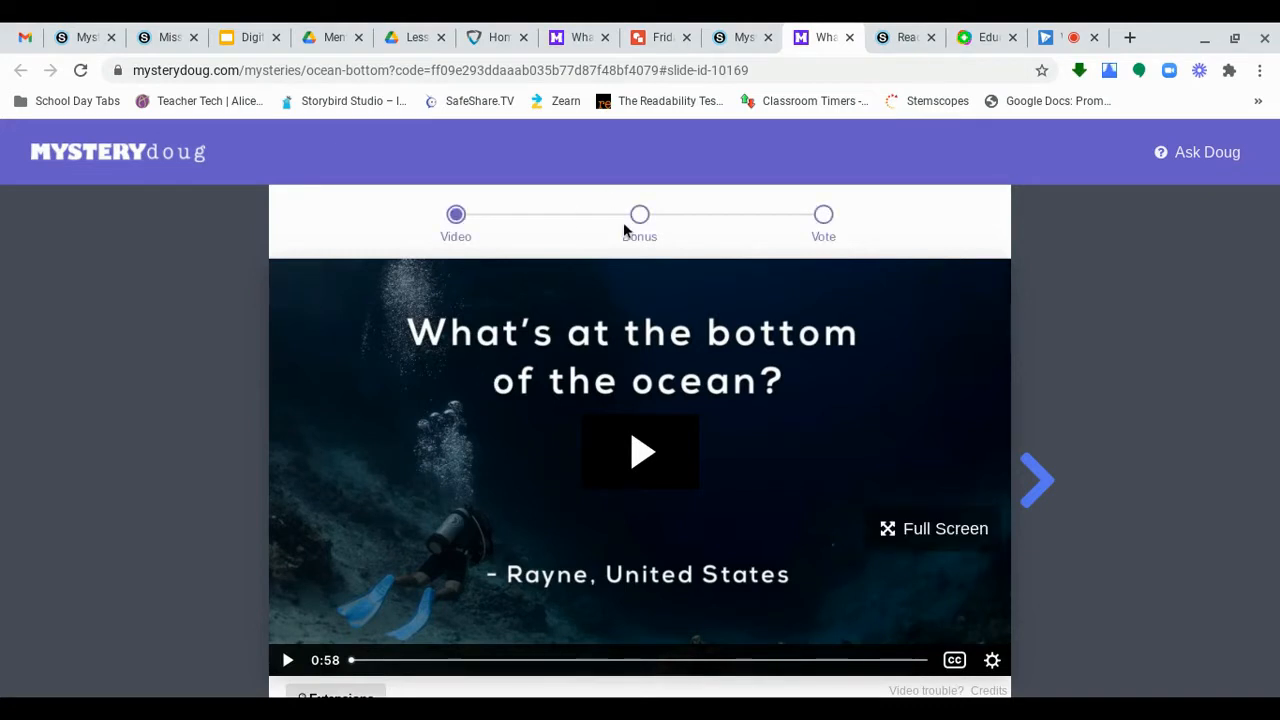
scroll(down, 3)
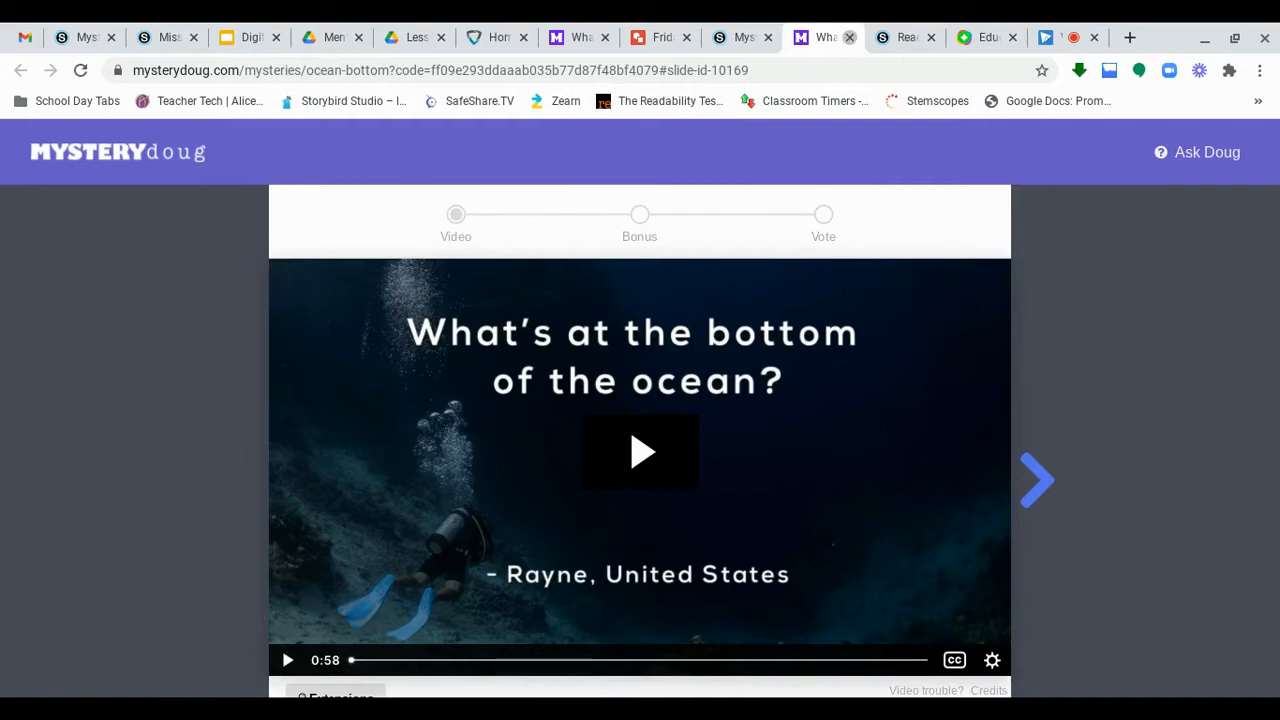
Step: Close the lesson tab and open the 'Mystery Doug - Friday - FlipGrid' assignment page
click(798, 37)
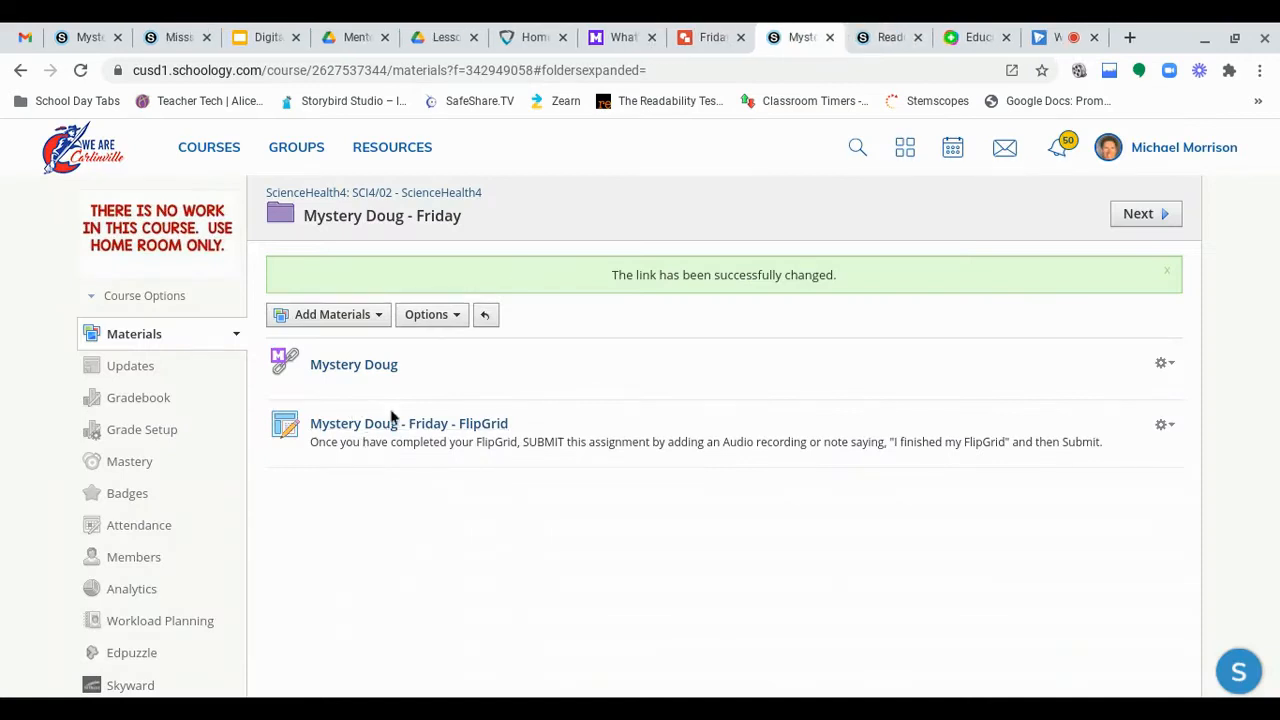
mouse_move(445, 430)
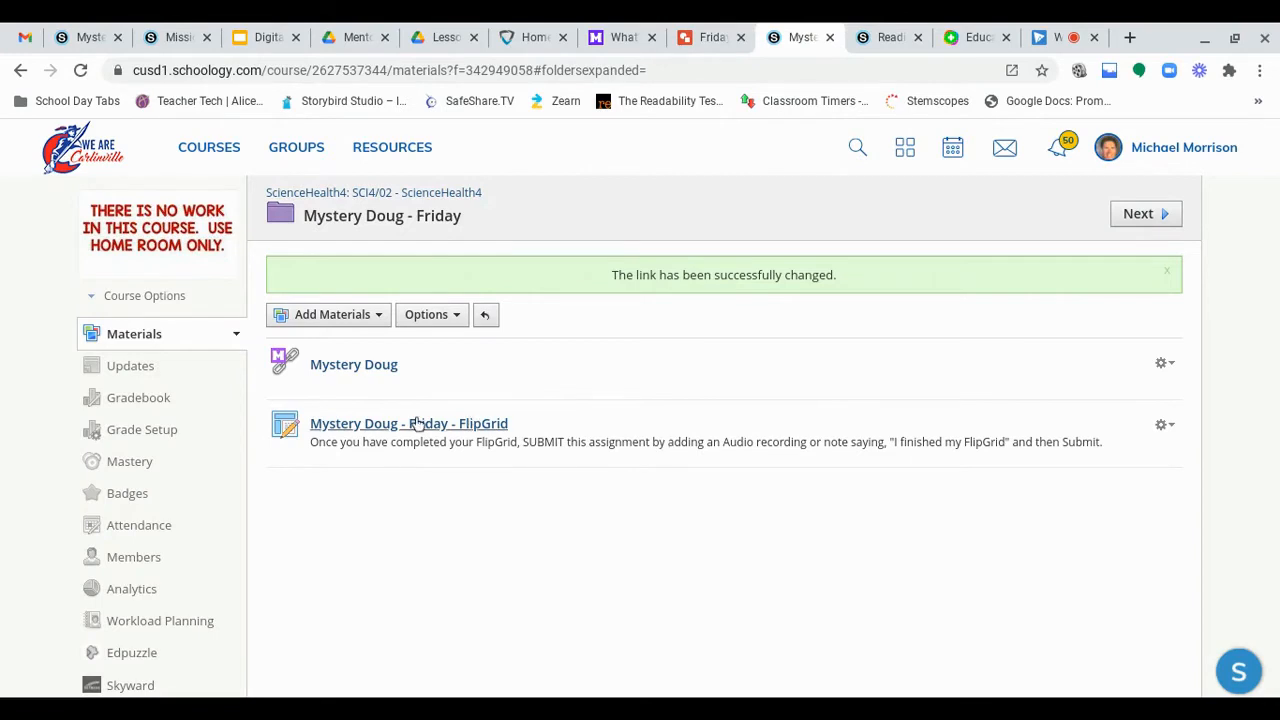
click(409, 423)
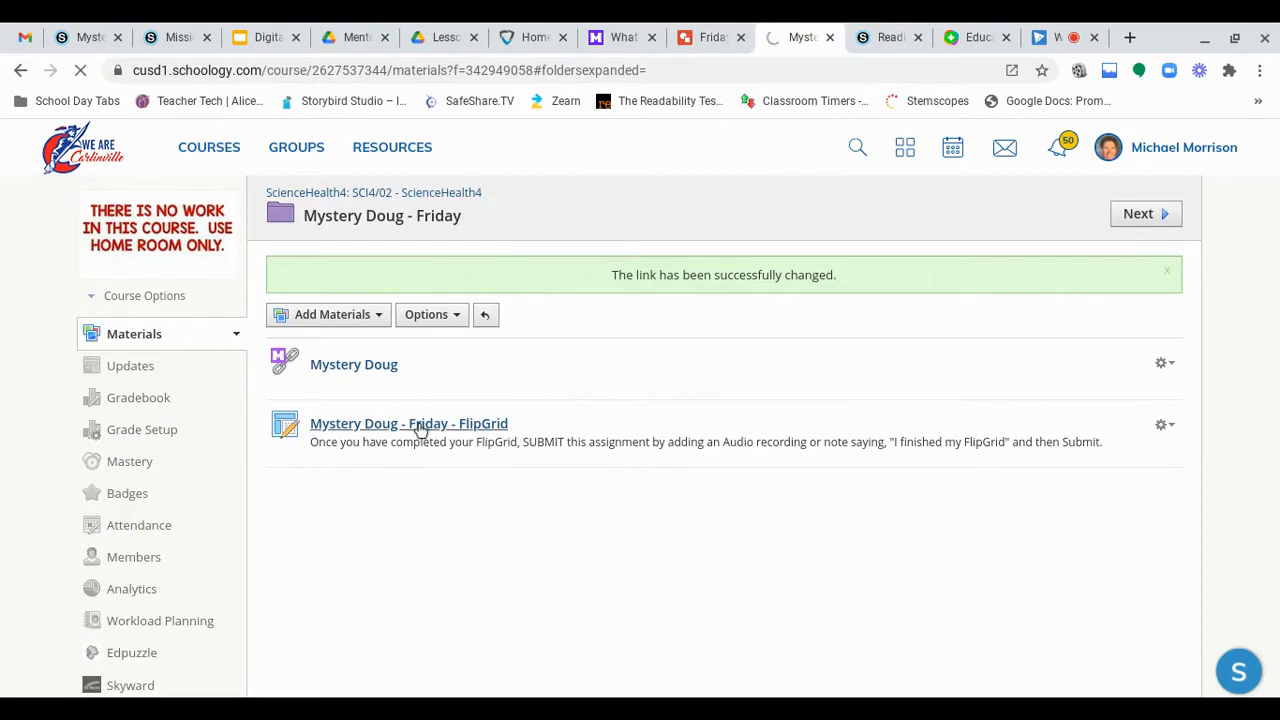
click(408, 423)
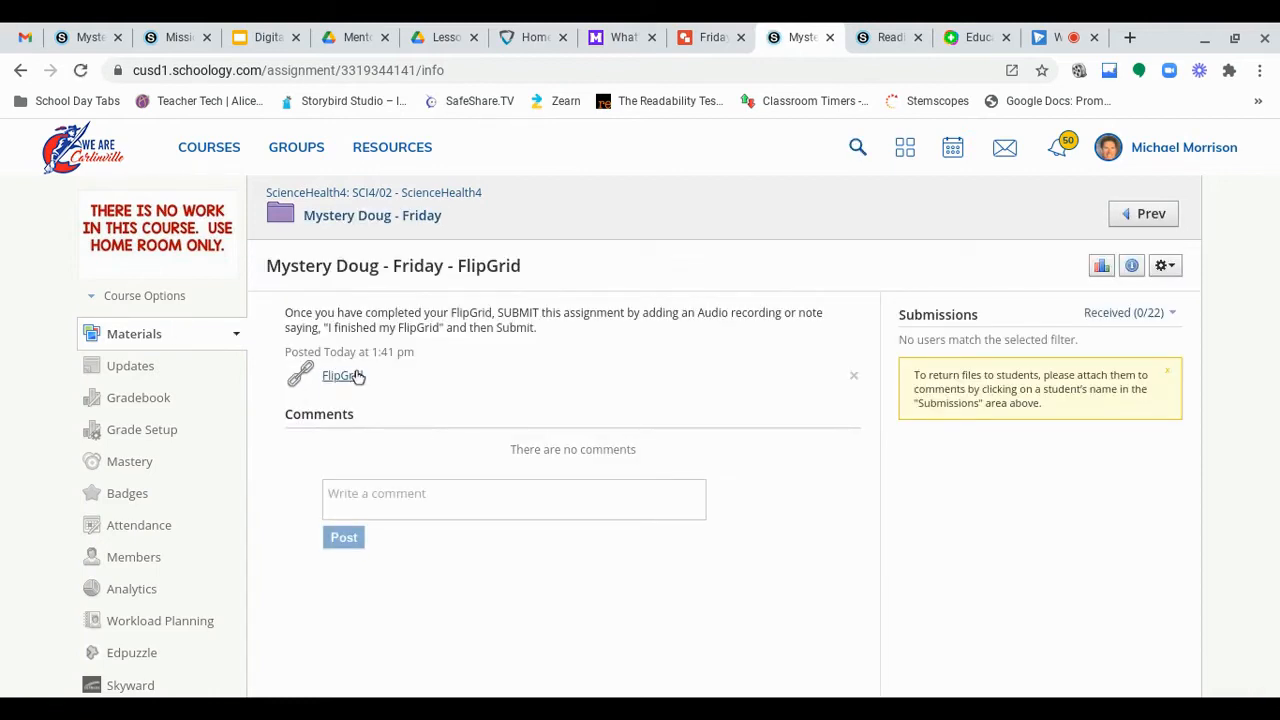
Step: Follow the assignment's FlipGrid link to the 'Mystery Doug - Friday - 11/13/20' topic join page
click(337, 375)
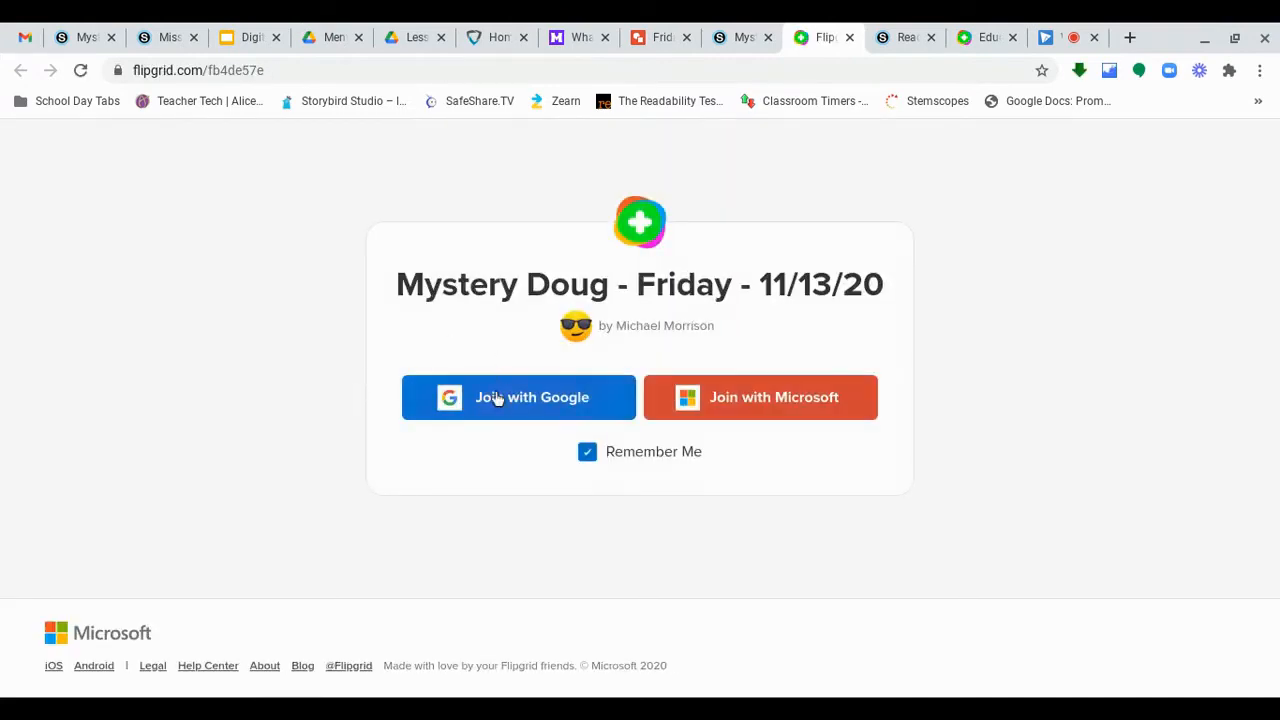
mouse_move(495, 410)
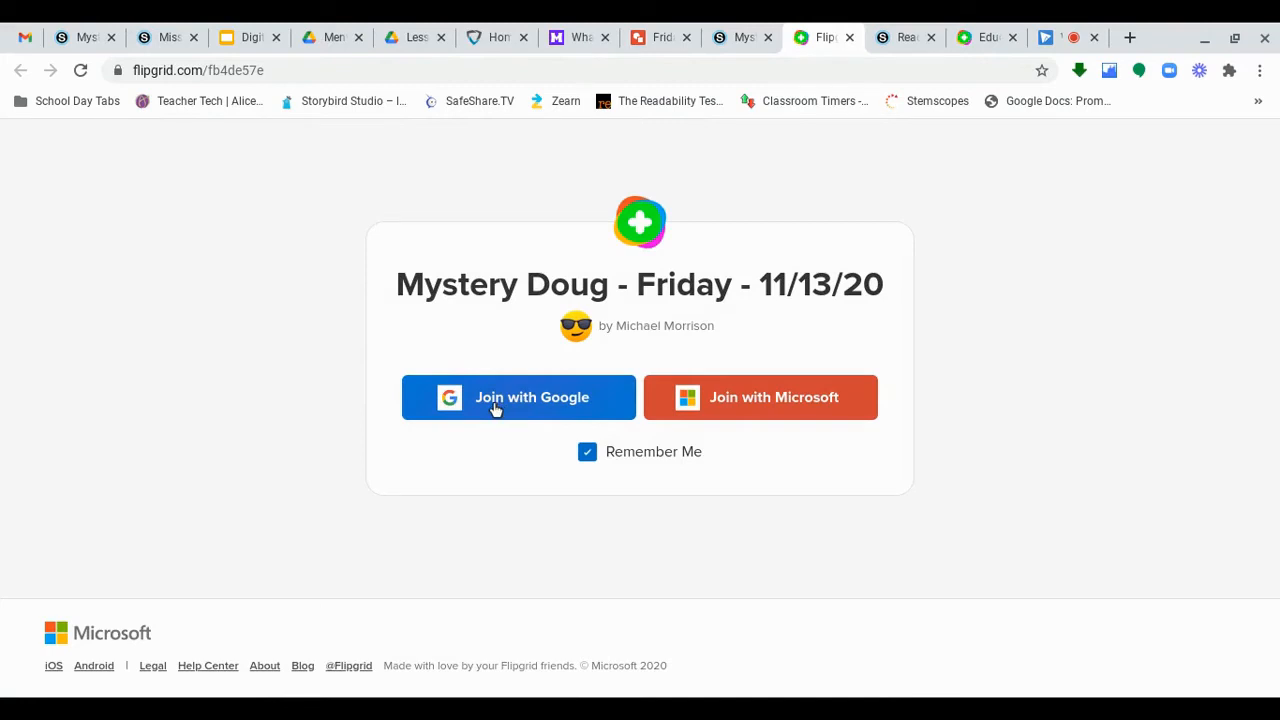
mouse_move(519, 256)
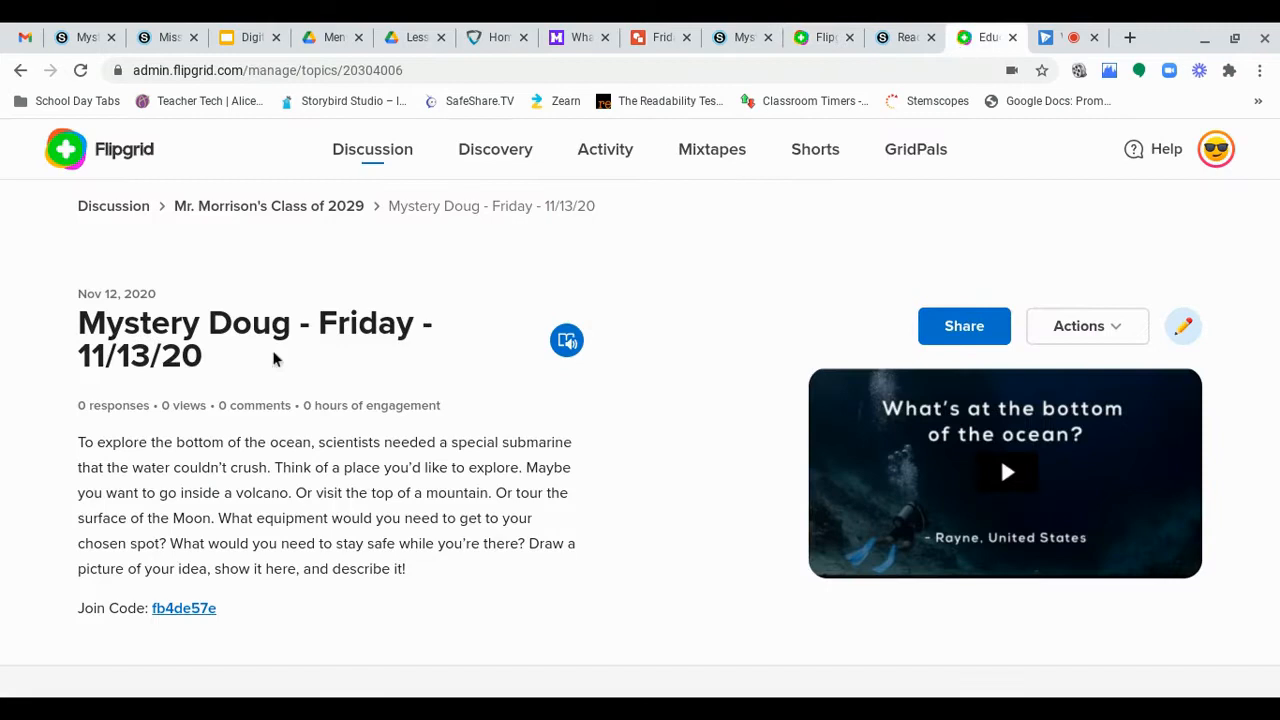
Step: Scroll through the topic's ocean-exploration prompt down to Responses (0)
scroll(down, 3)
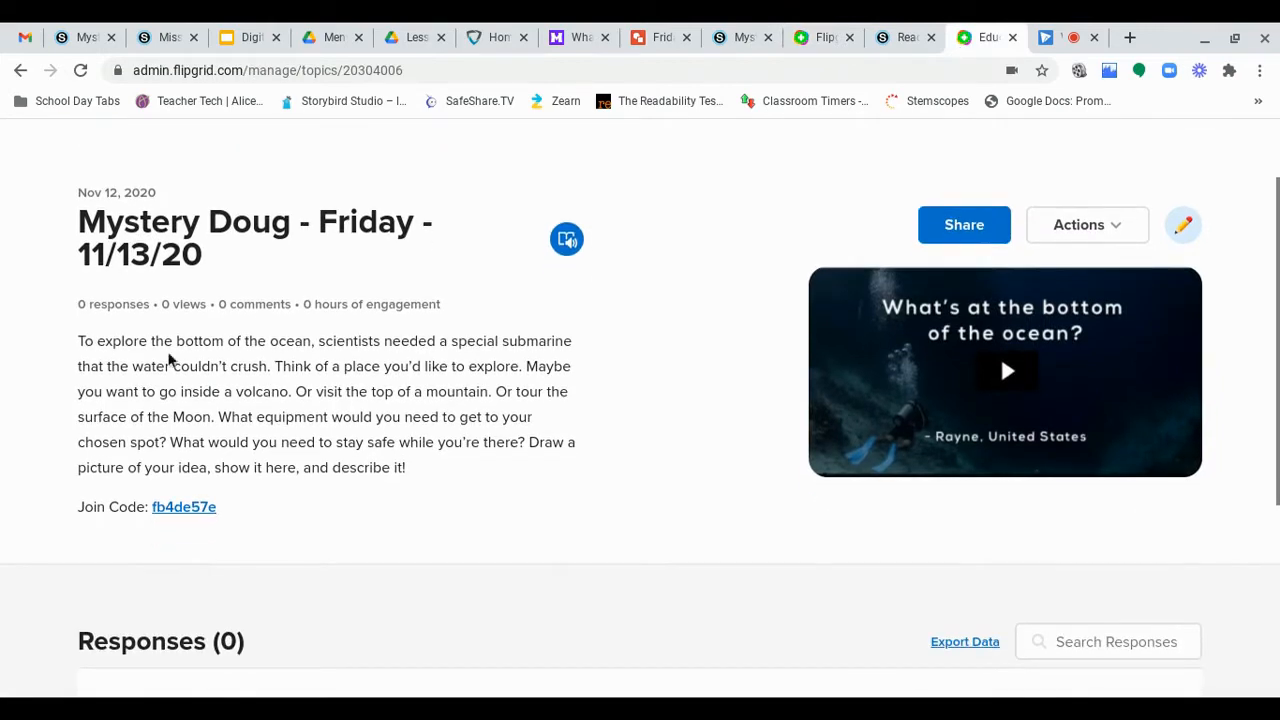
scroll(down, 3)
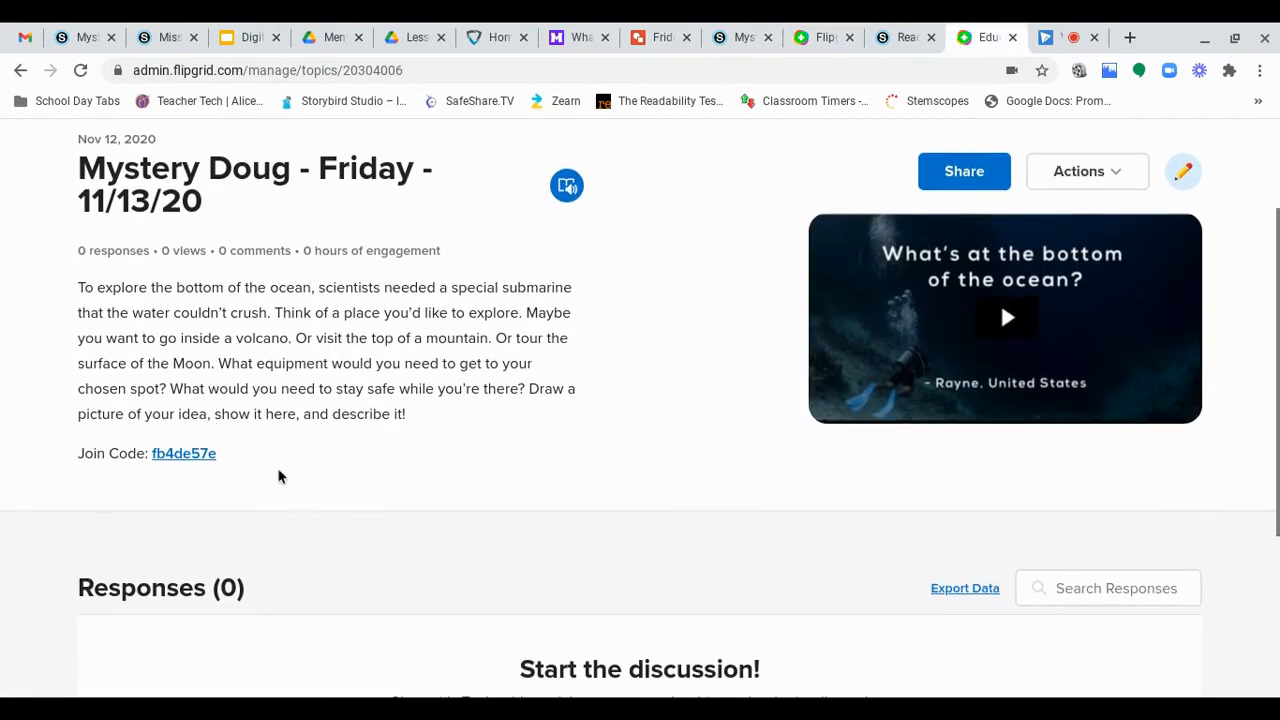
mouse_move(296, 487)
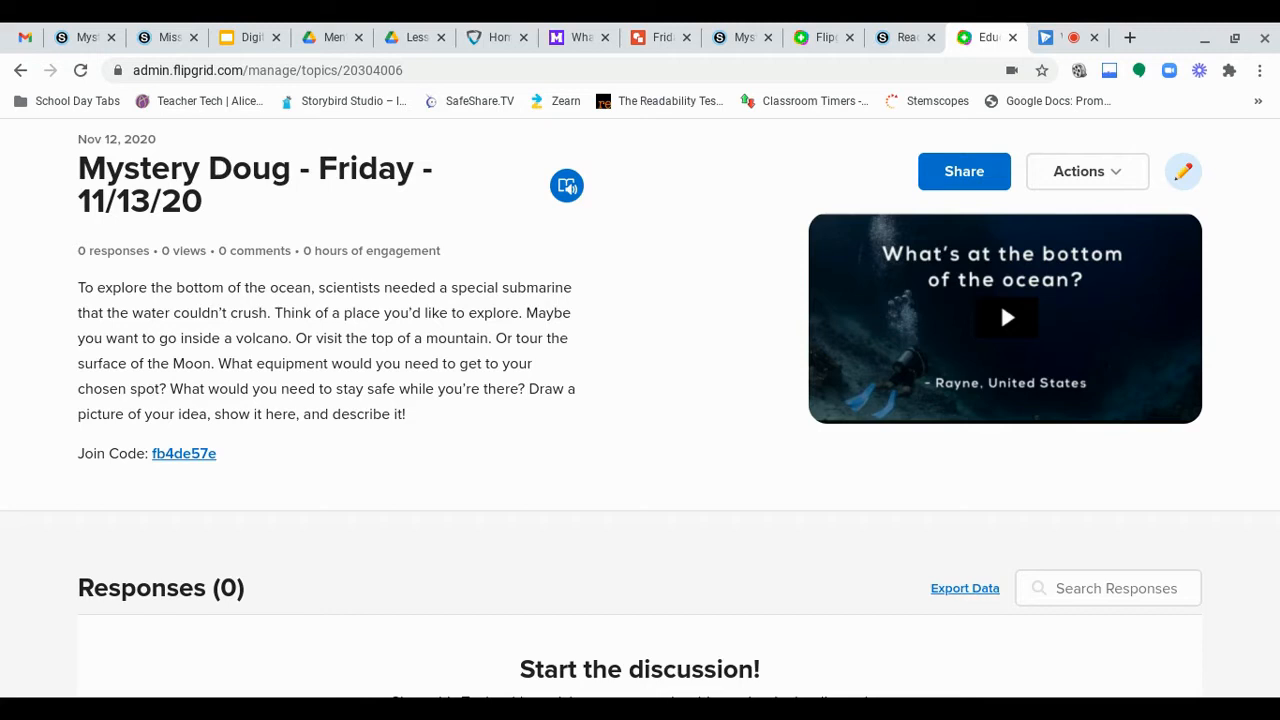
scroll(down, 3)
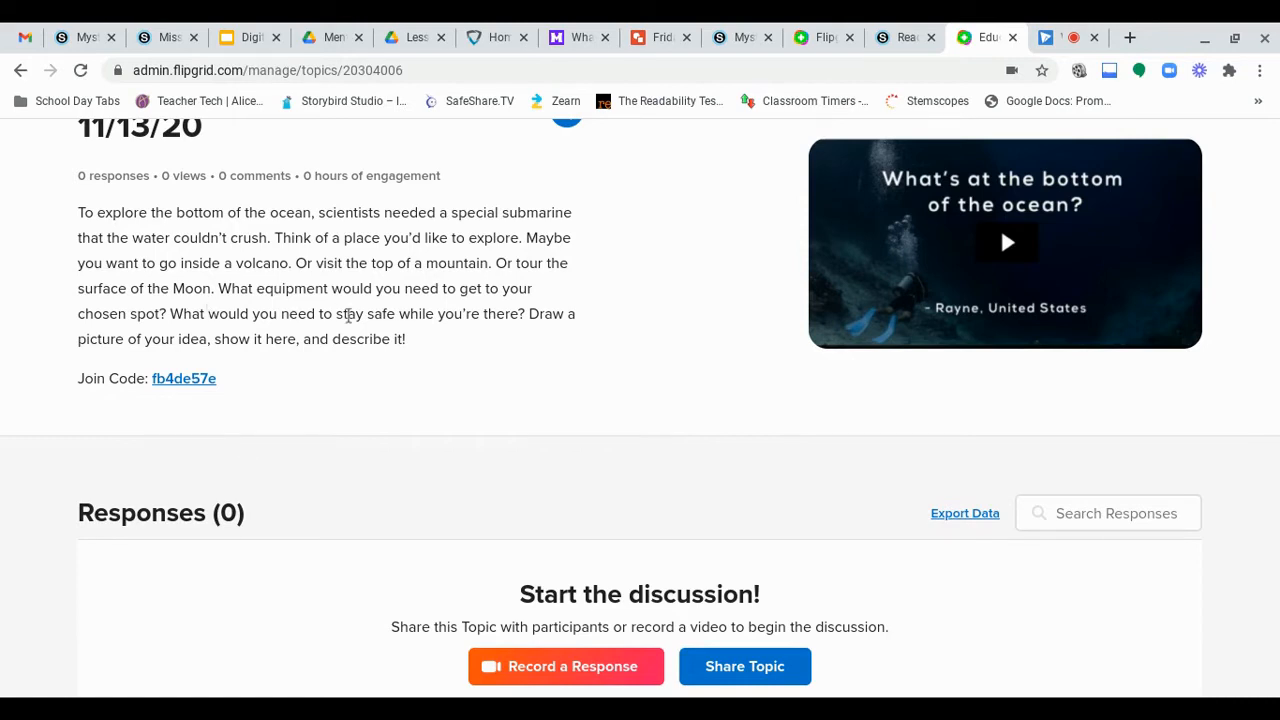
mouse_move(427, 305)
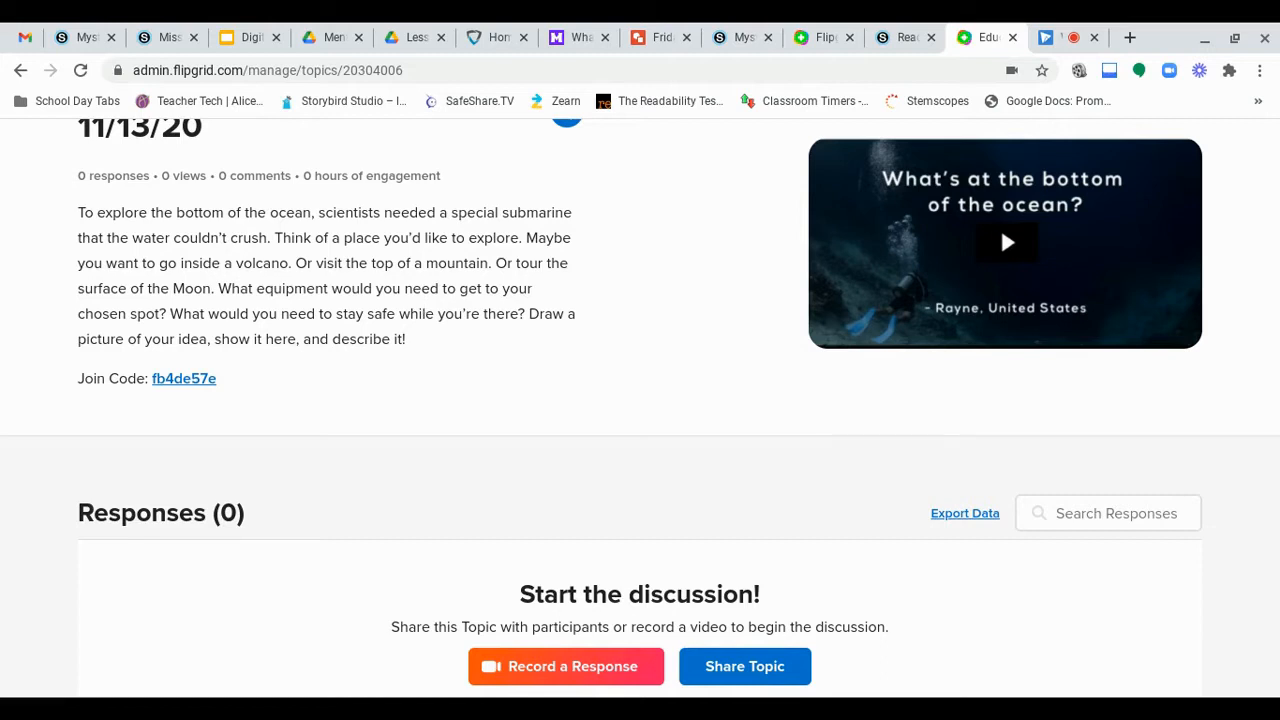
mouse_move(482, 354)
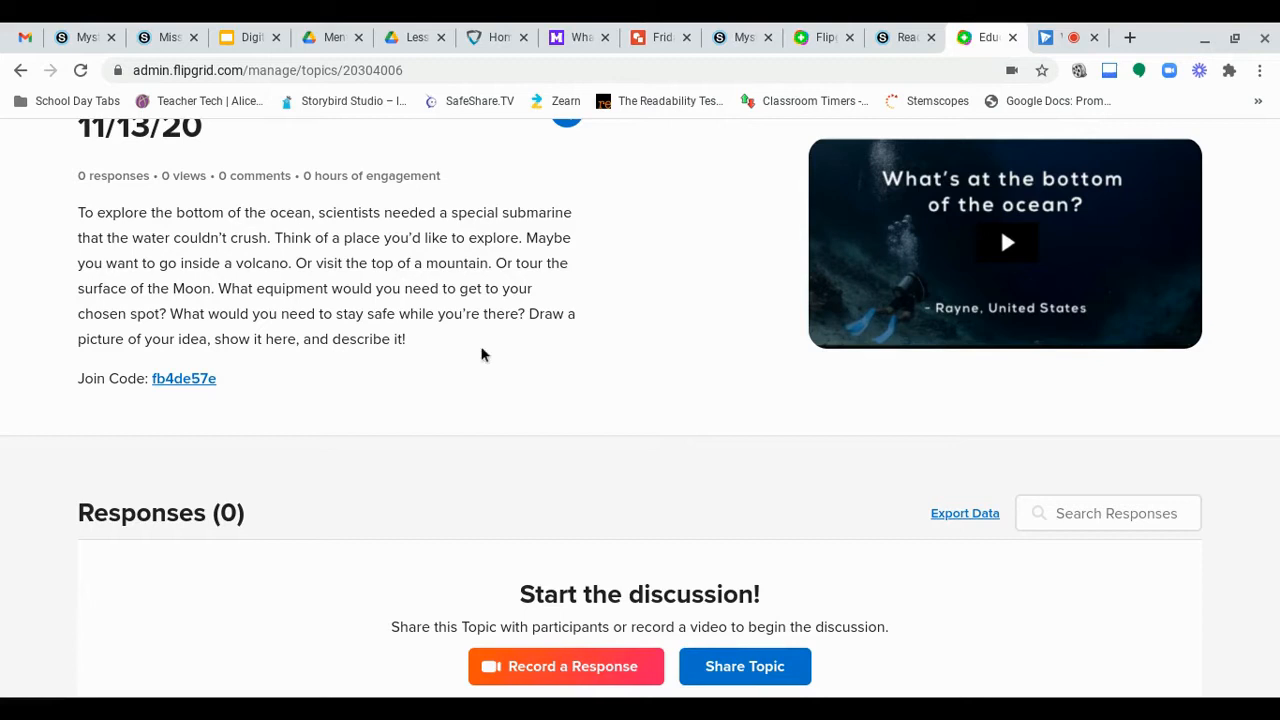
mouse_move(400, 303)
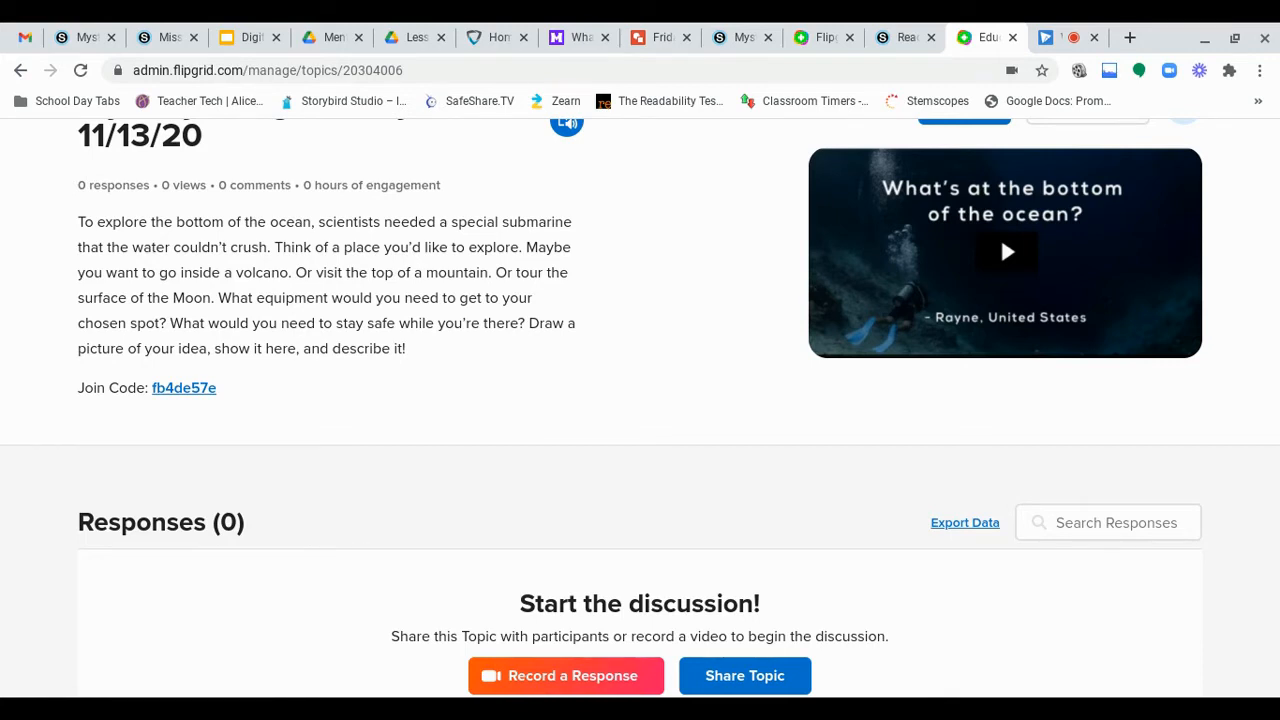
scroll(down, 3)
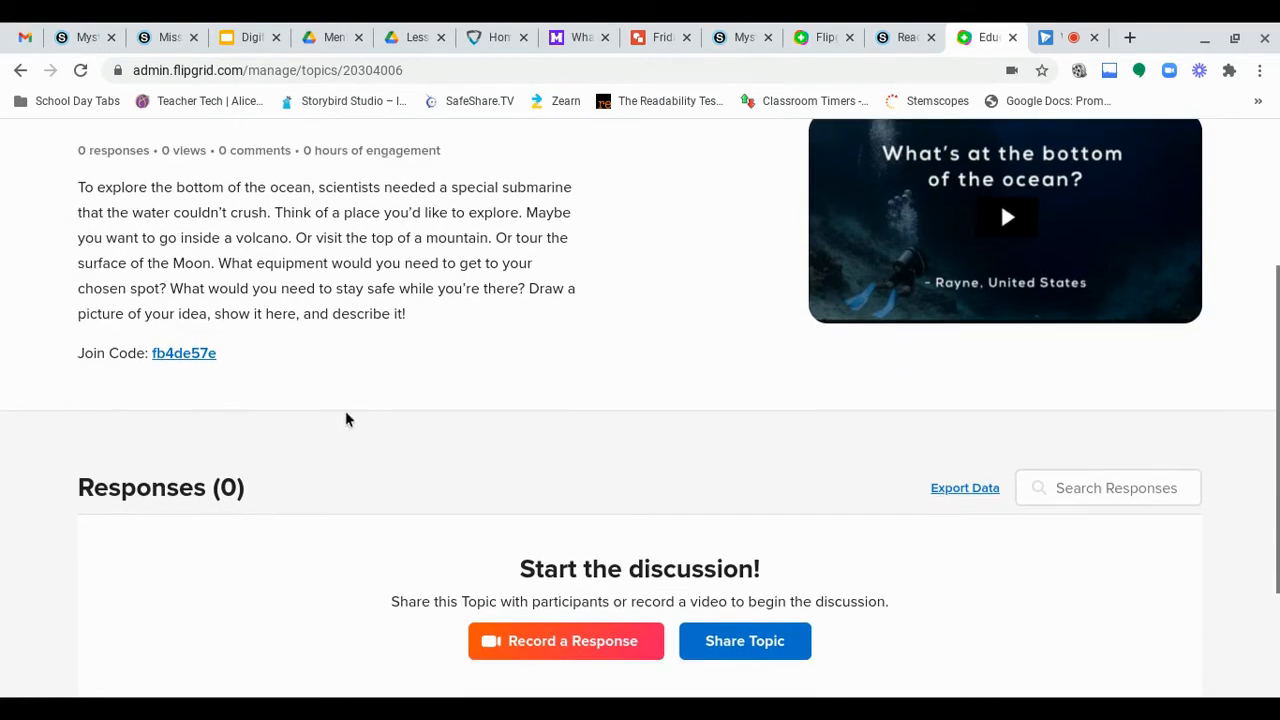
scroll(down, 3)
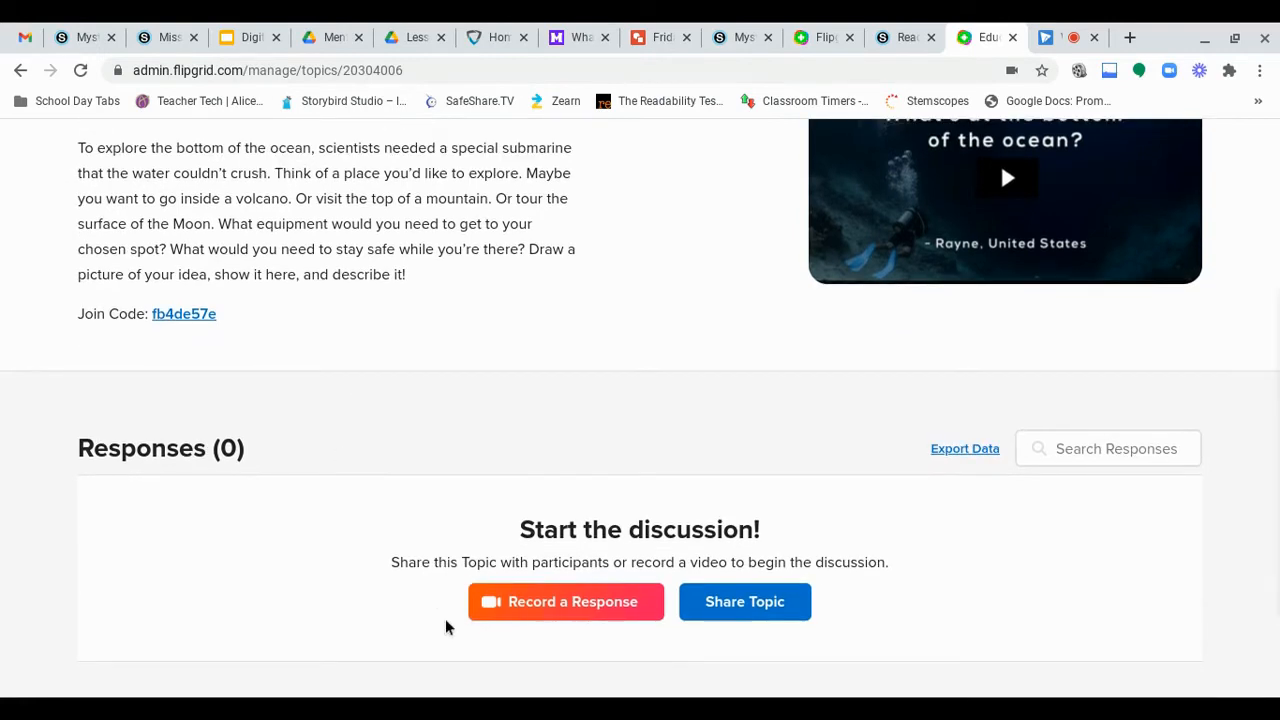
mouse_move(490, 608)
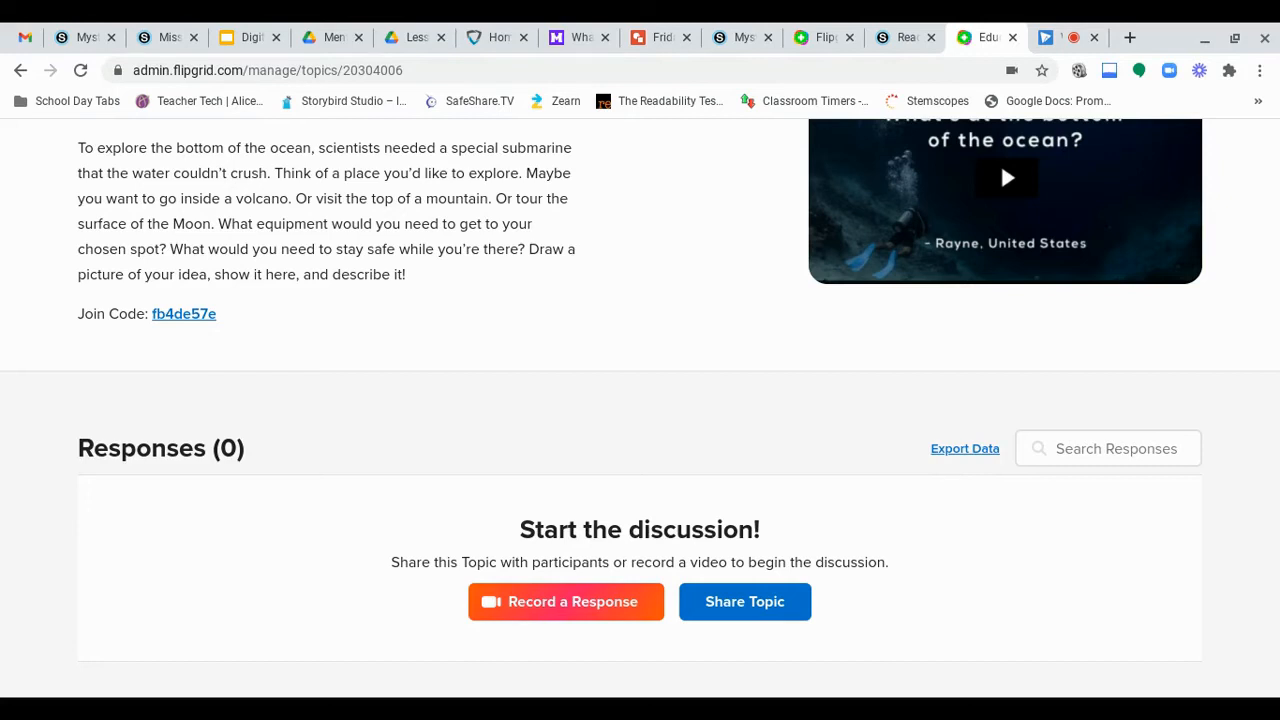
mouse_move(565, 645)
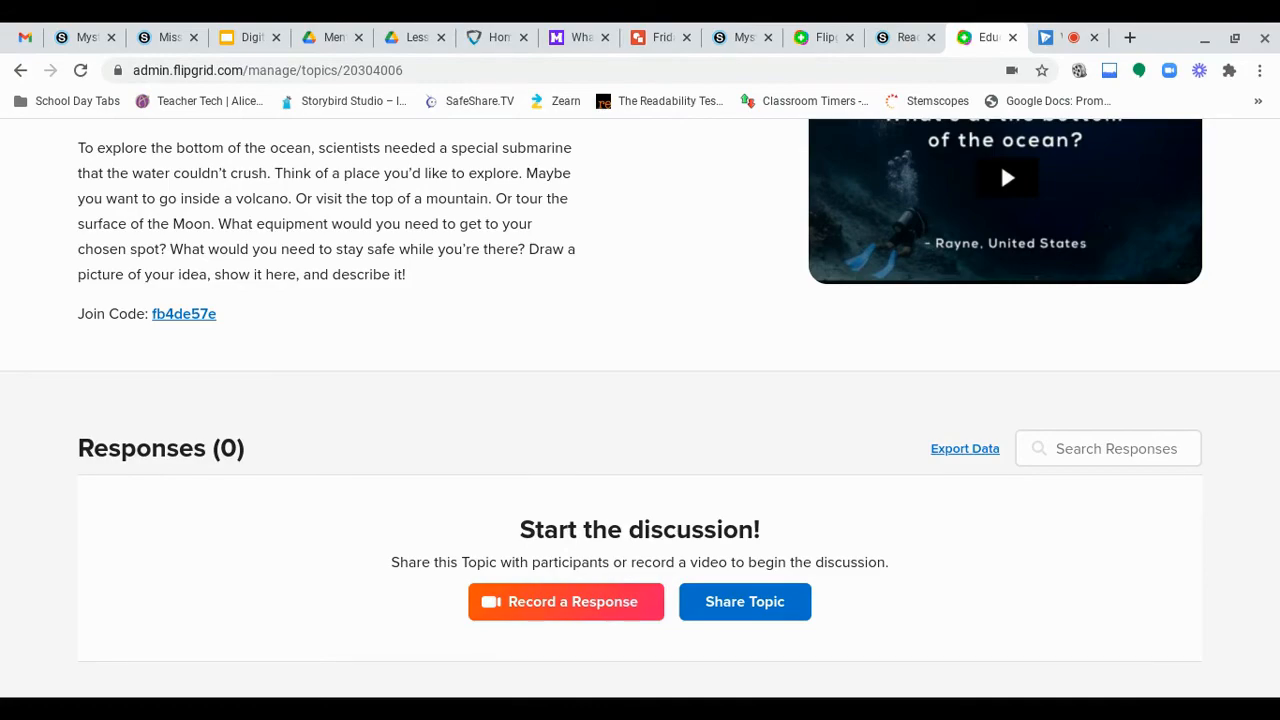
Step: Start a Record a Response video to bring up the camera preview
click(565, 601)
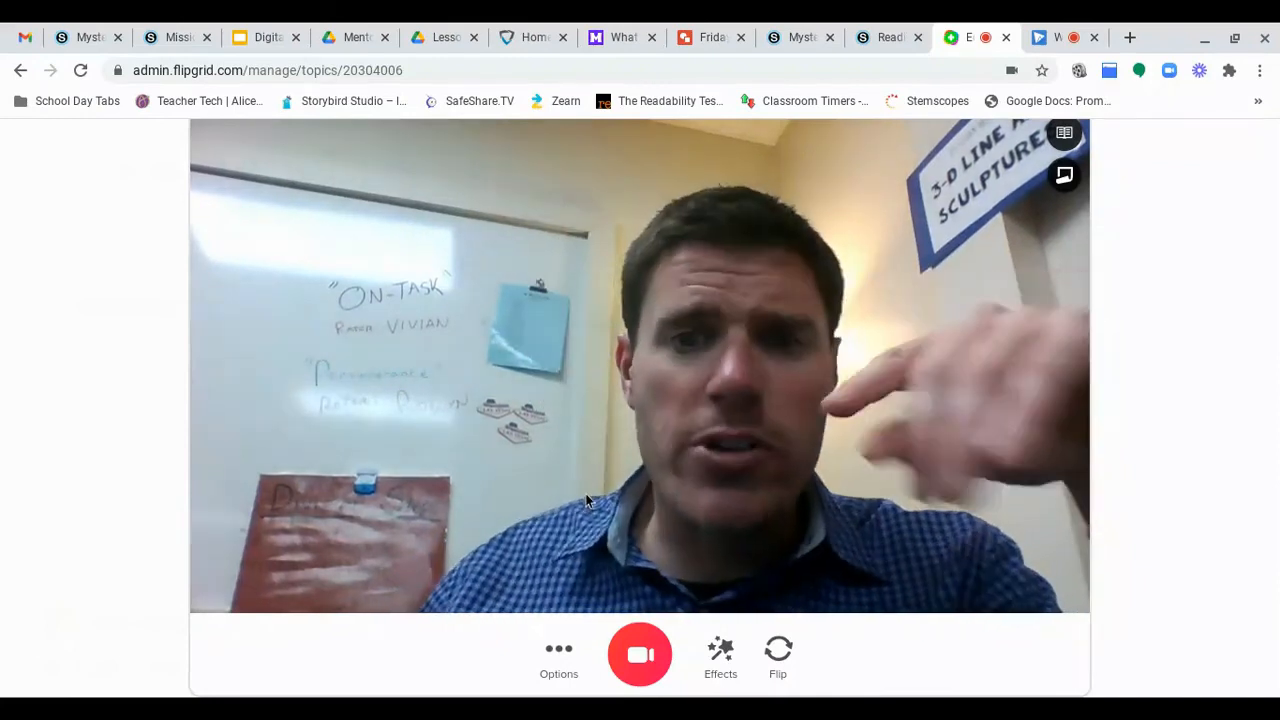
mouse_move(590, 670)
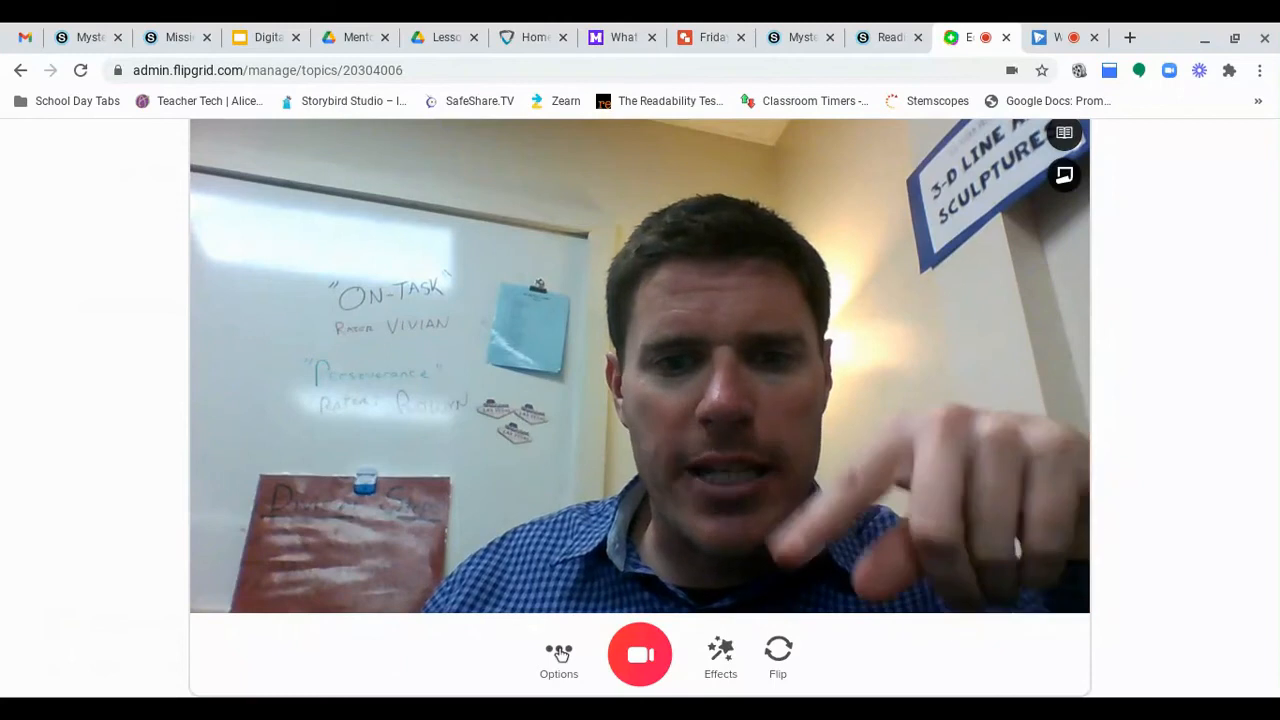
Step: Show the recorder options (Upload clip, Mirror video, Mute, Record screen), then return to the assignment
click(558, 658)
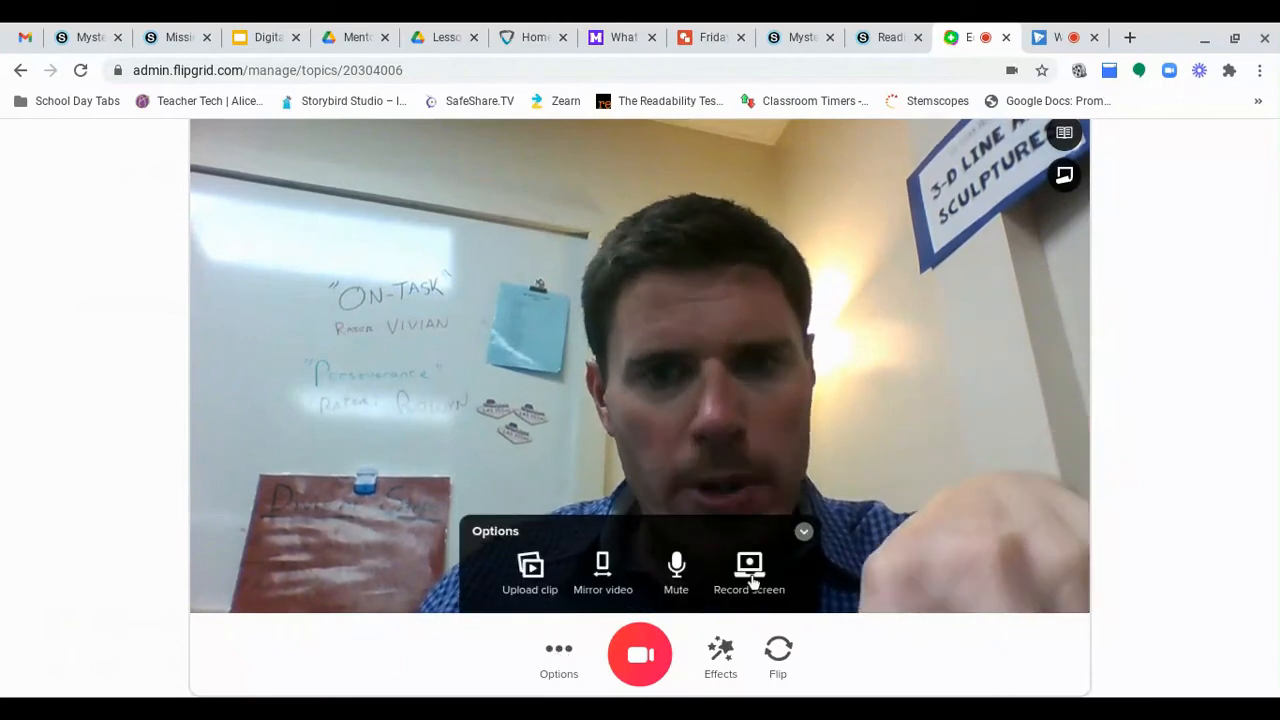
mouse_move(997, 568)
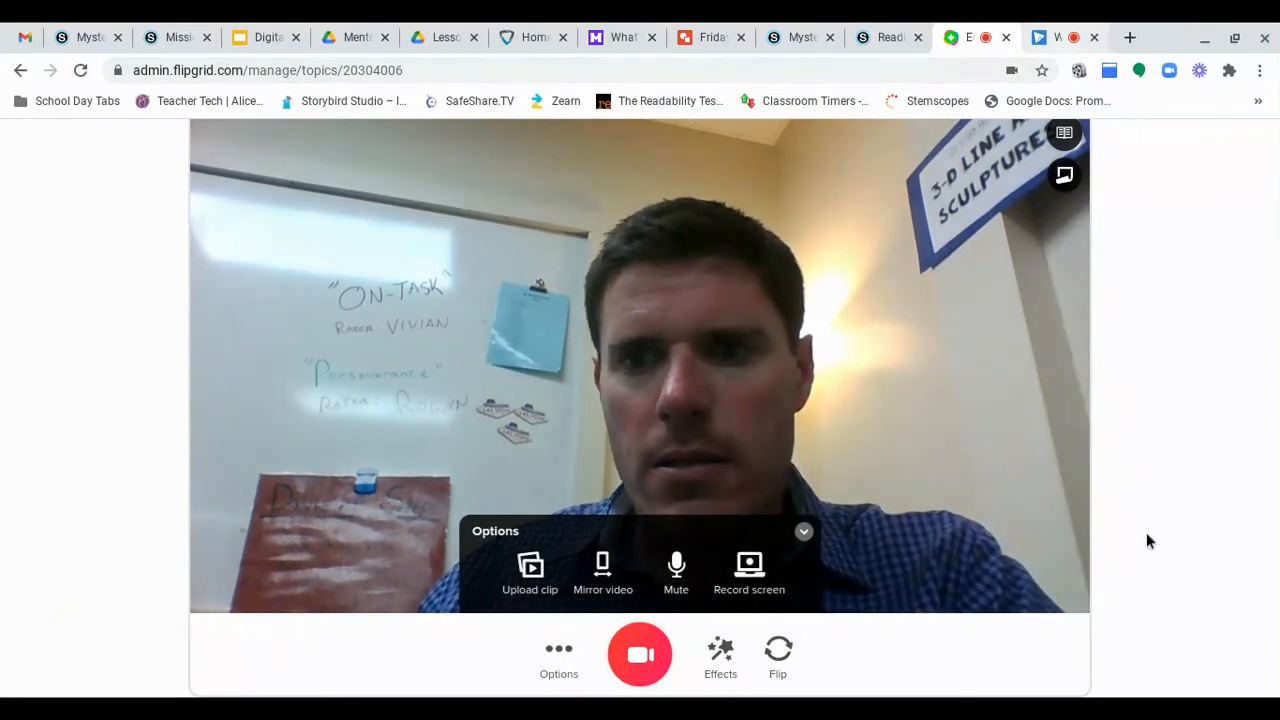
click(742, 37)
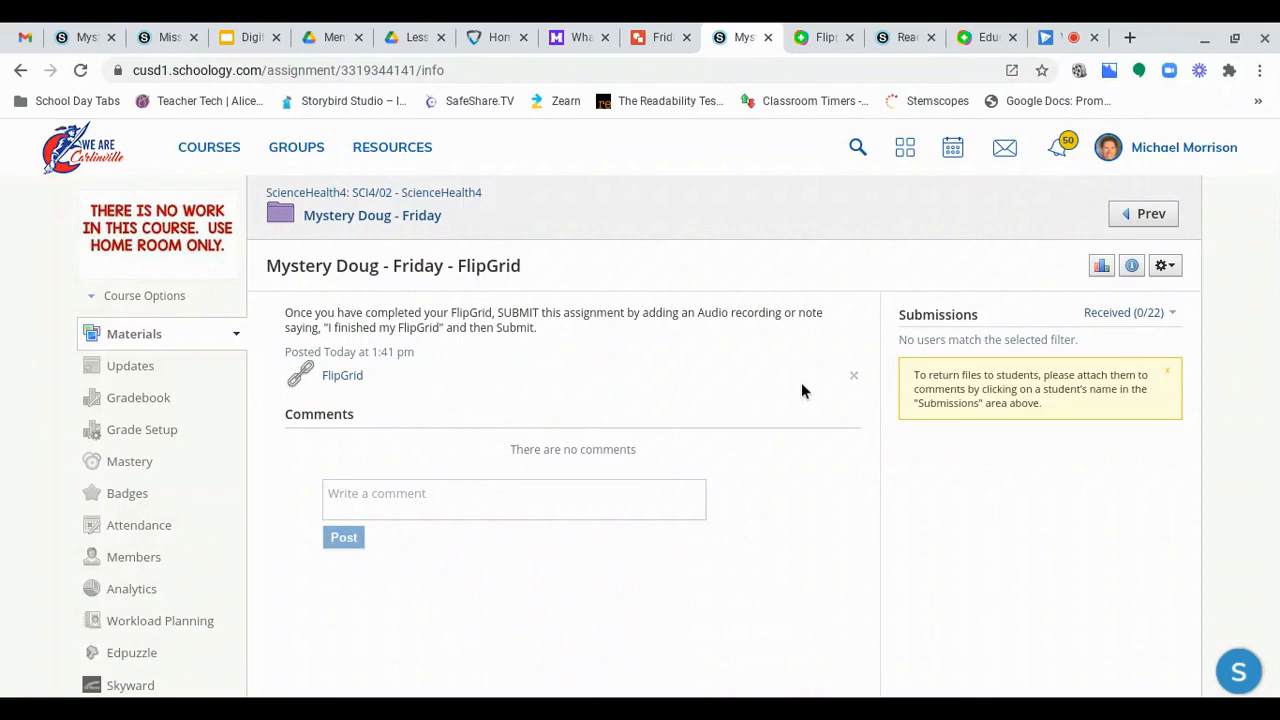
mouse_move(948, 316)
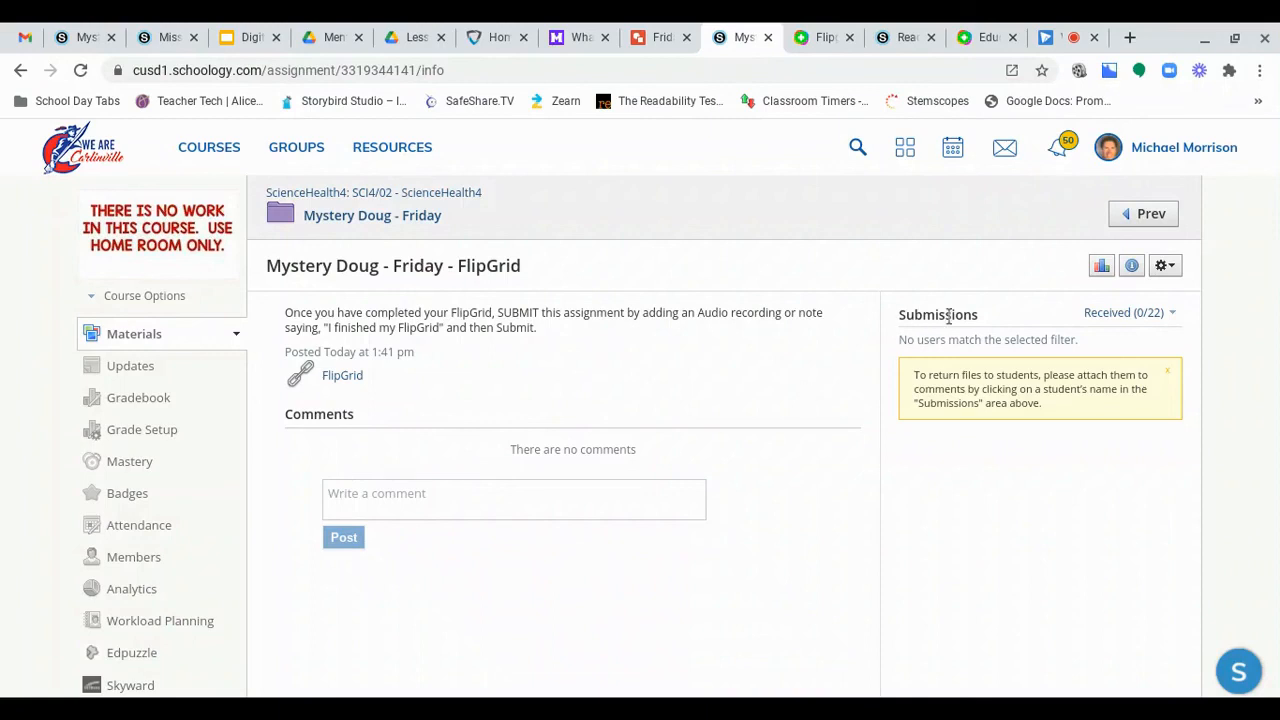